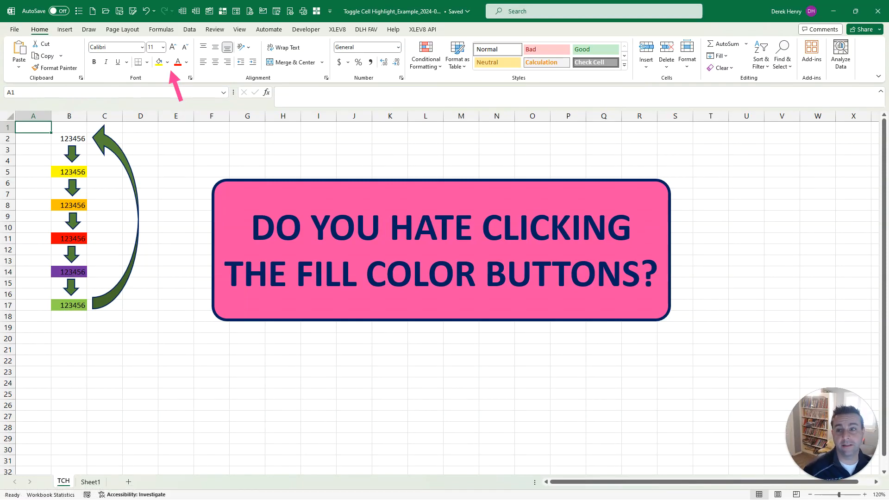
mouse_move(591, 447)
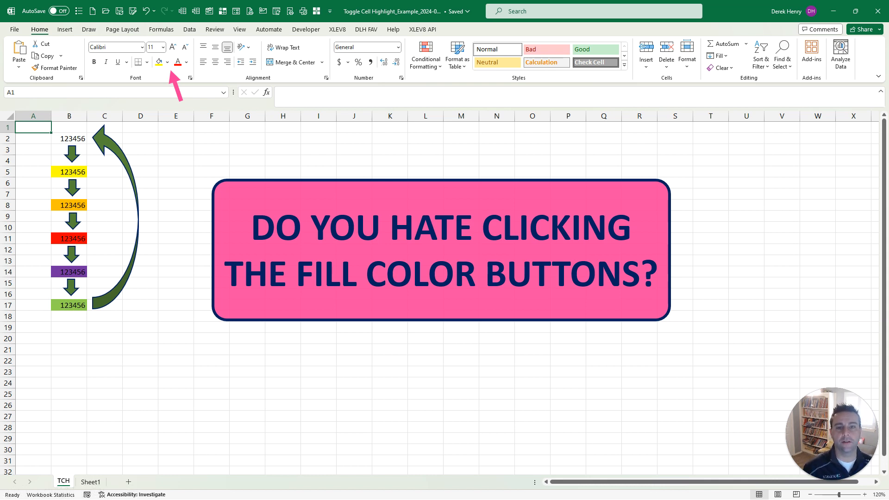
mouse_move(608, 396)
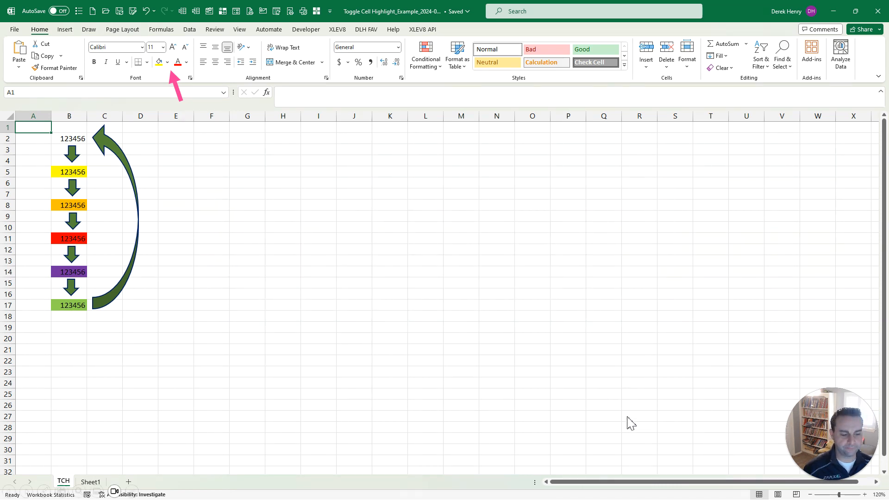
On Sheet1, cycle cell C4's fill from red back to no fill with Ctrl+Shift+Y.
left_click(91, 482)
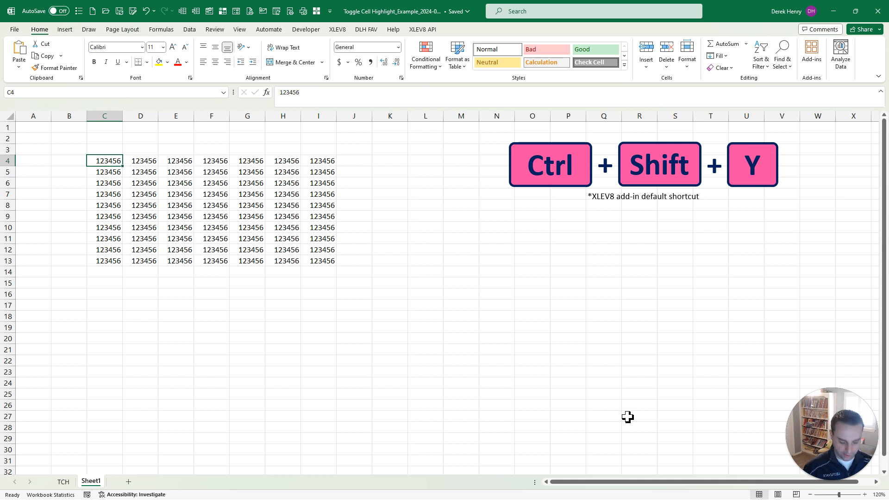
key("ctrl+shift+y")
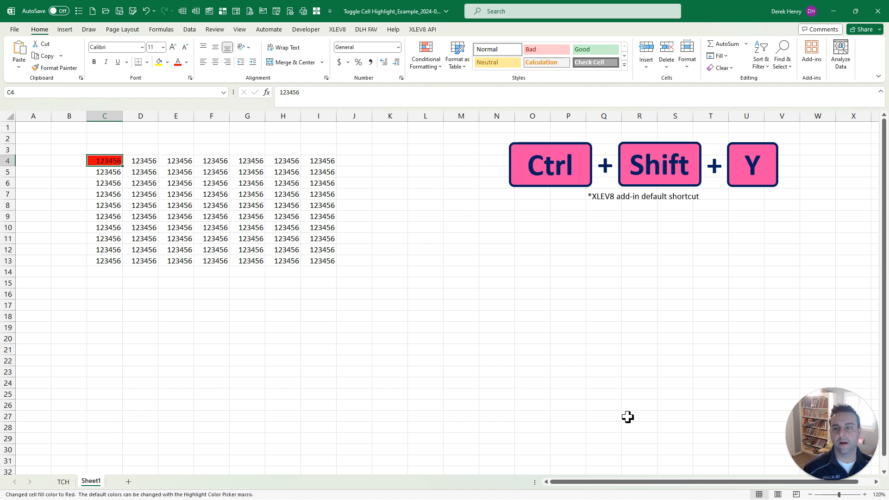
key("ctrl+shift+y")
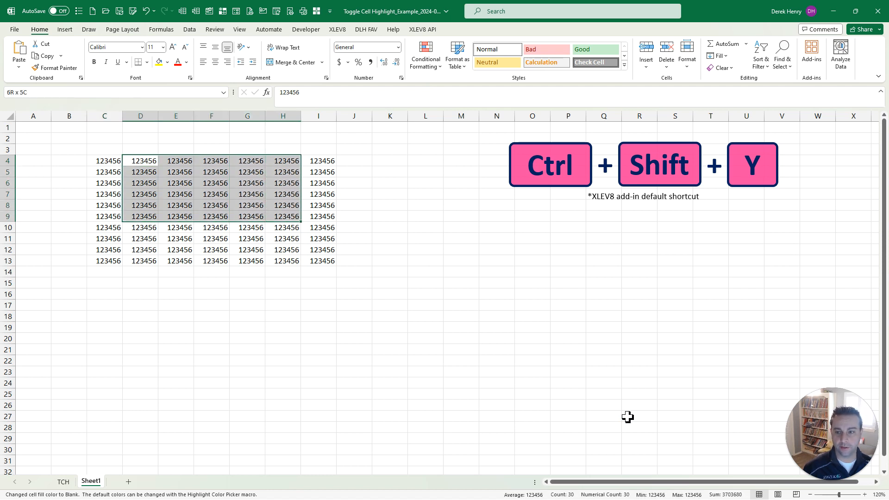
key("ctrl+shift+y")
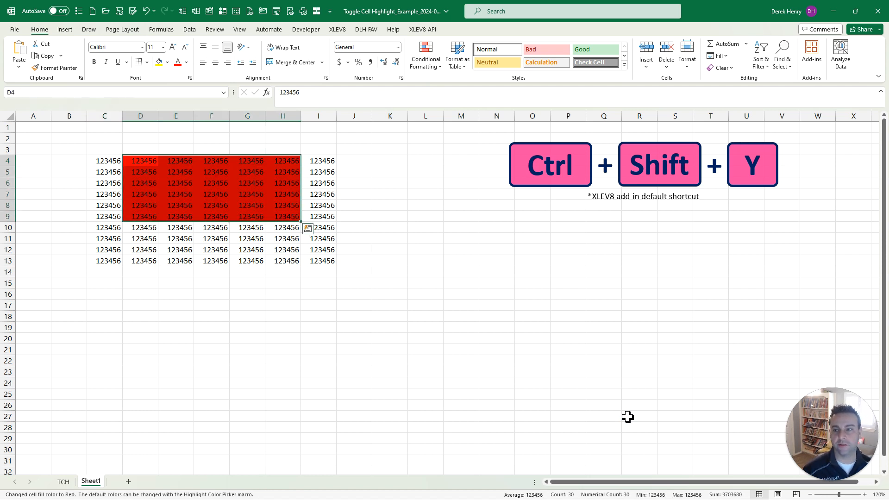
key("ctrl+shift+y")
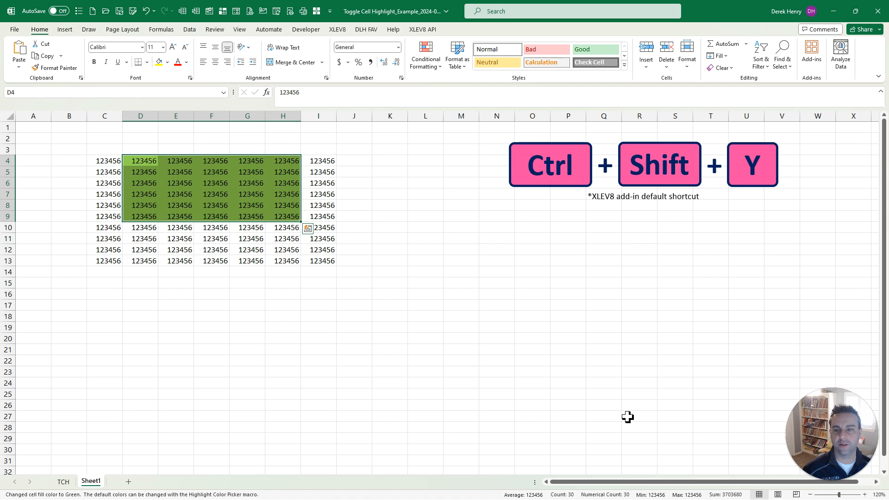
key("ctrl+shift+y")
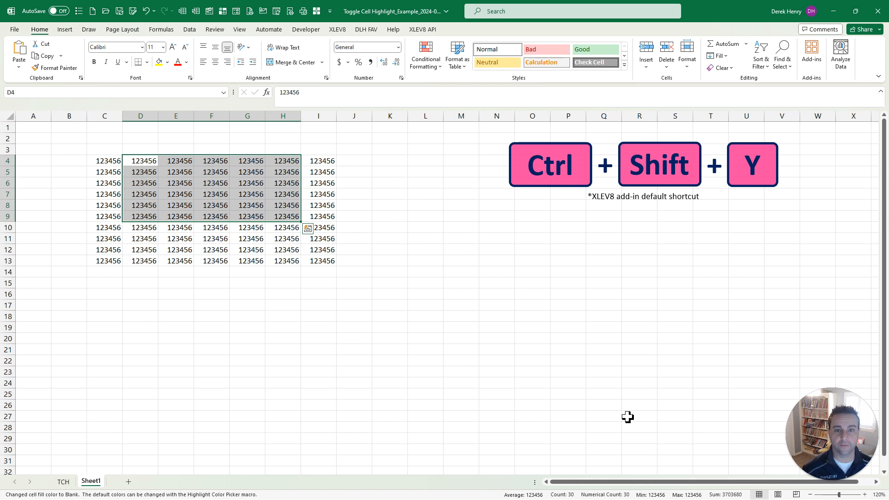
Select cell C4, then return to the TCH sheet's five-colour fill diagram.
left_click(105, 160)
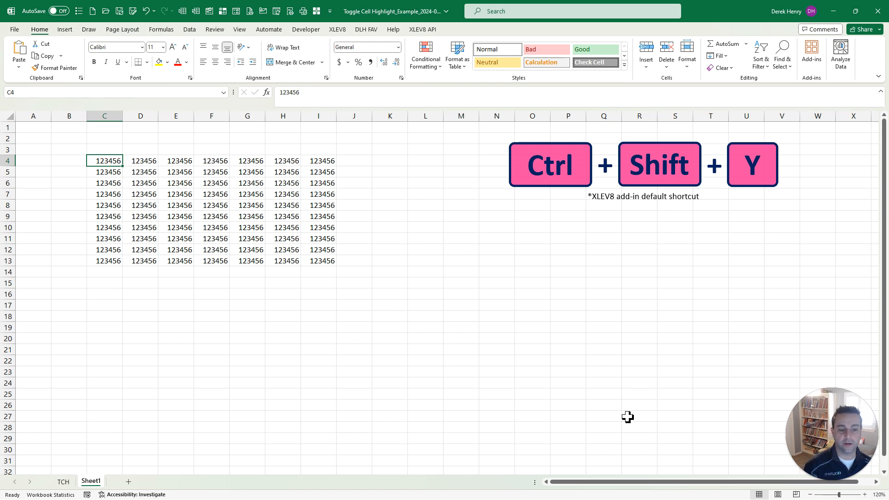
left_click(63, 481)
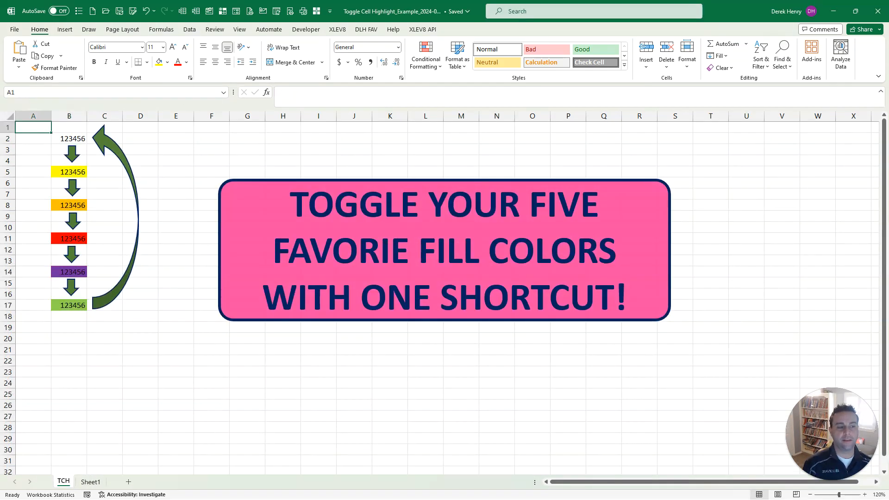